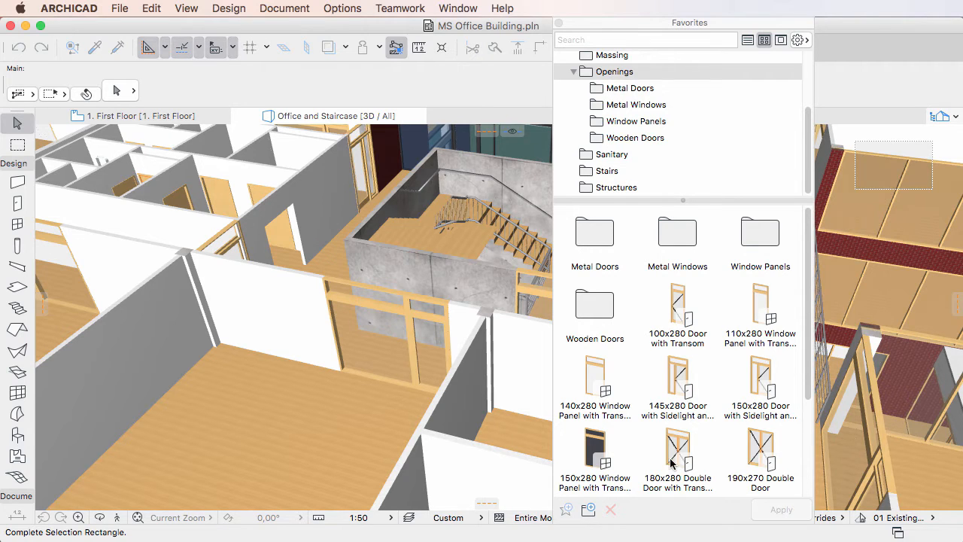
# Choose the 150x280 Window Panel with Transom favorite and bring up its actions.
pyautogui.click(594, 451)
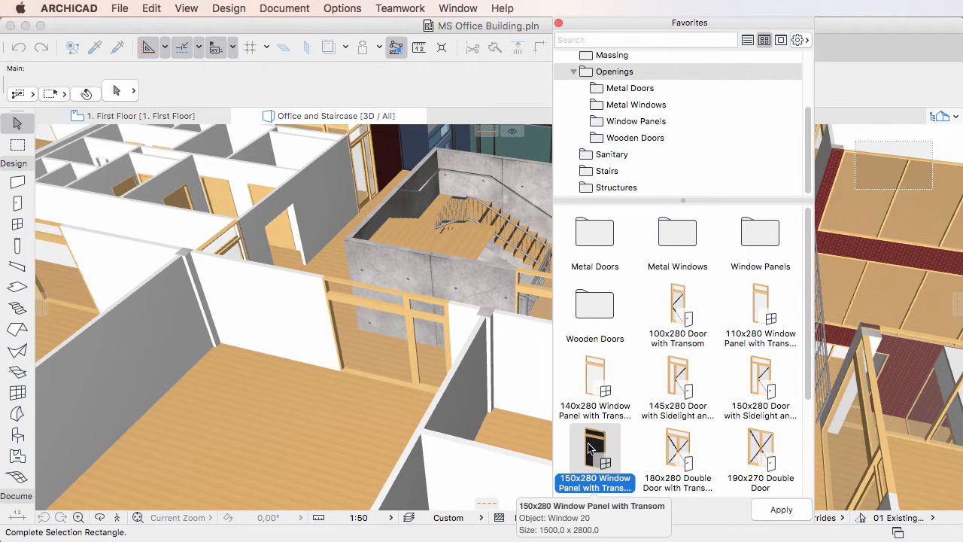
pyautogui.moveTo(613, 419)
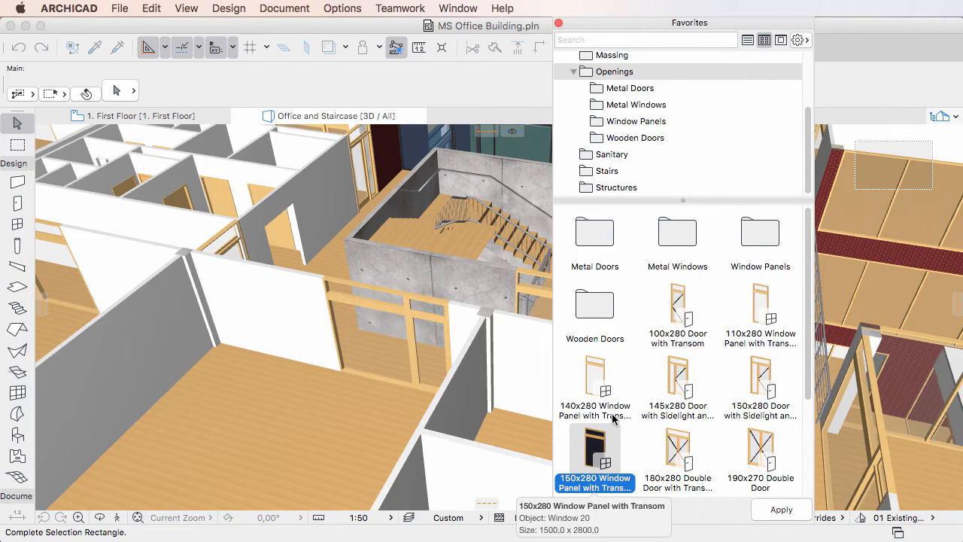
pyautogui.scroll(-3)
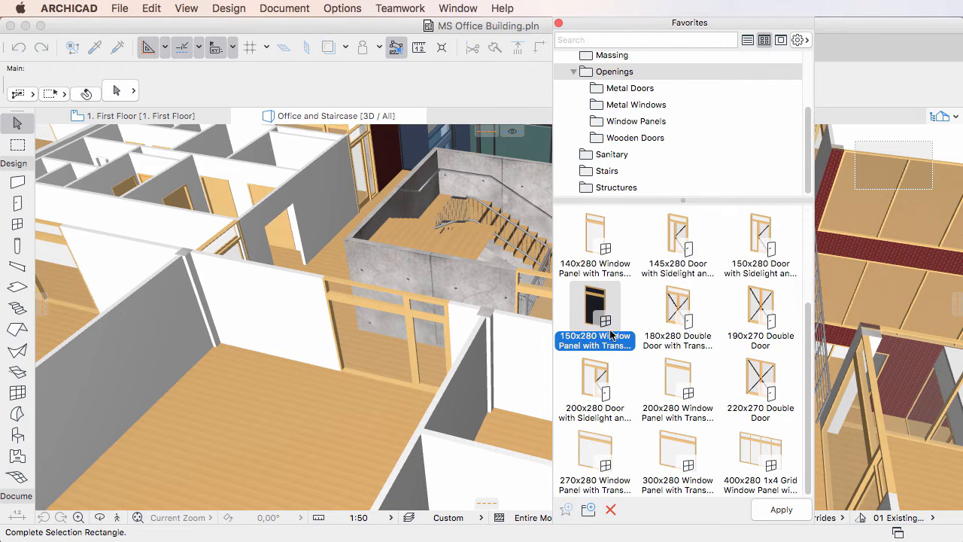
pyautogui.rightClick(594, 312)
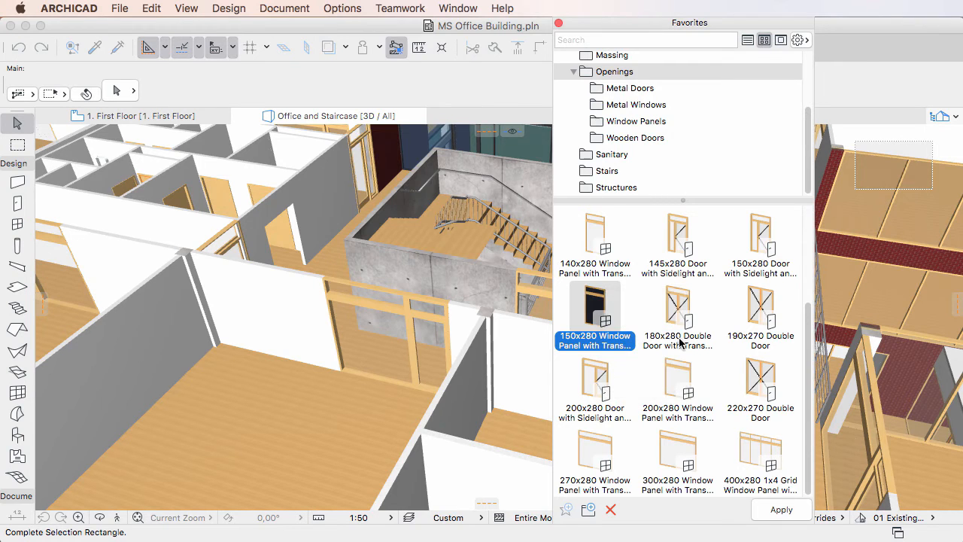
# Enter the Window Favorite Settings of the 150x280 Window Panel with Transom (1500 x 2800).
pyautogui.doubleClick(594, 316)
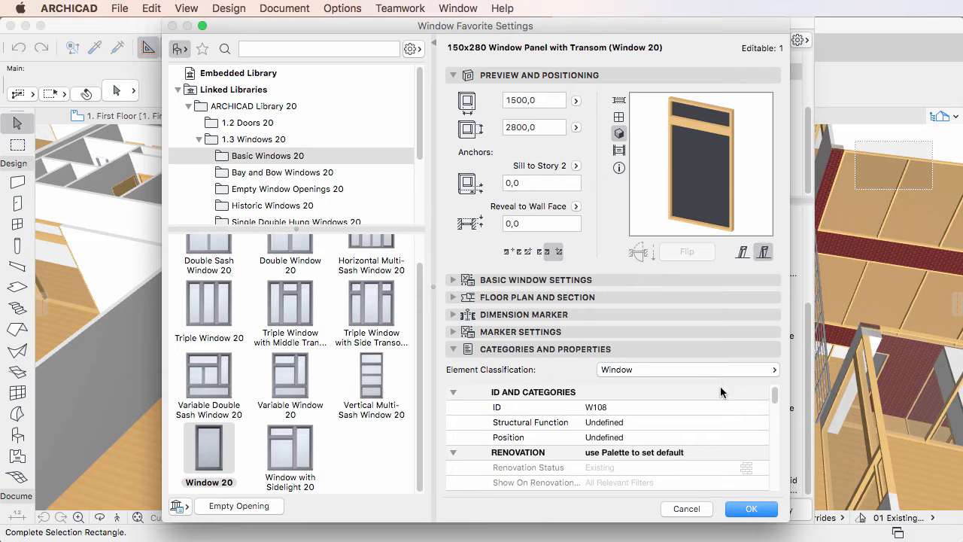
pyautogui.moveTo(223, 36)
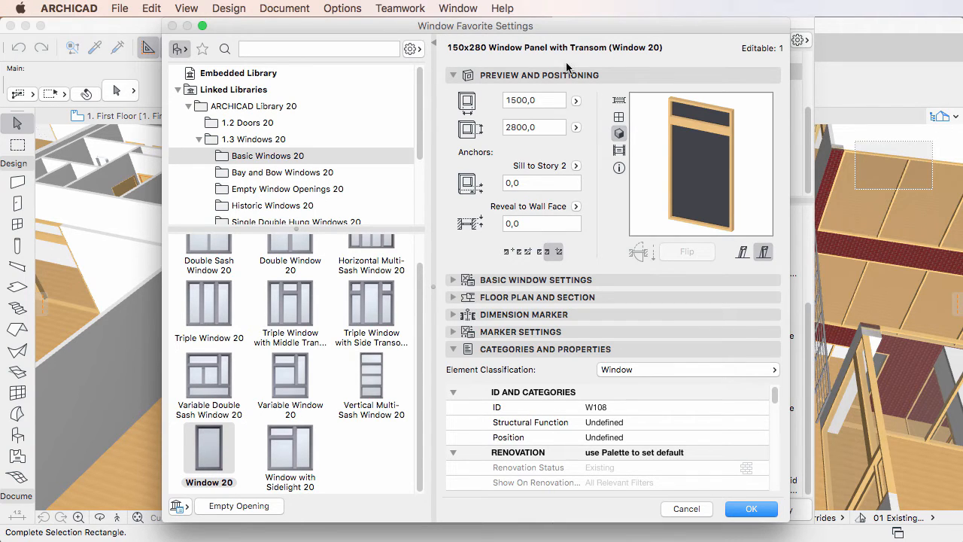
pyautogui.moveTo(609, 60)
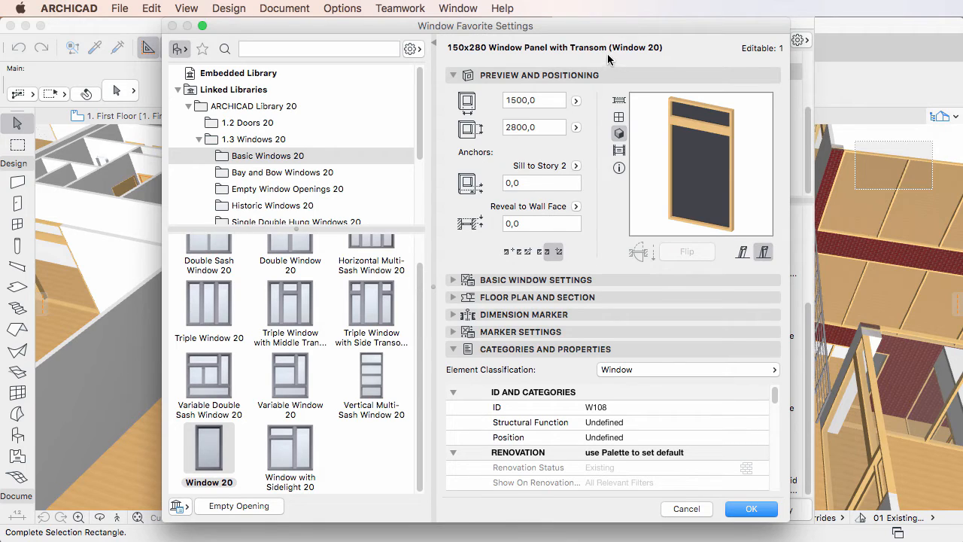
pyautogui.moveTo(638, 64)
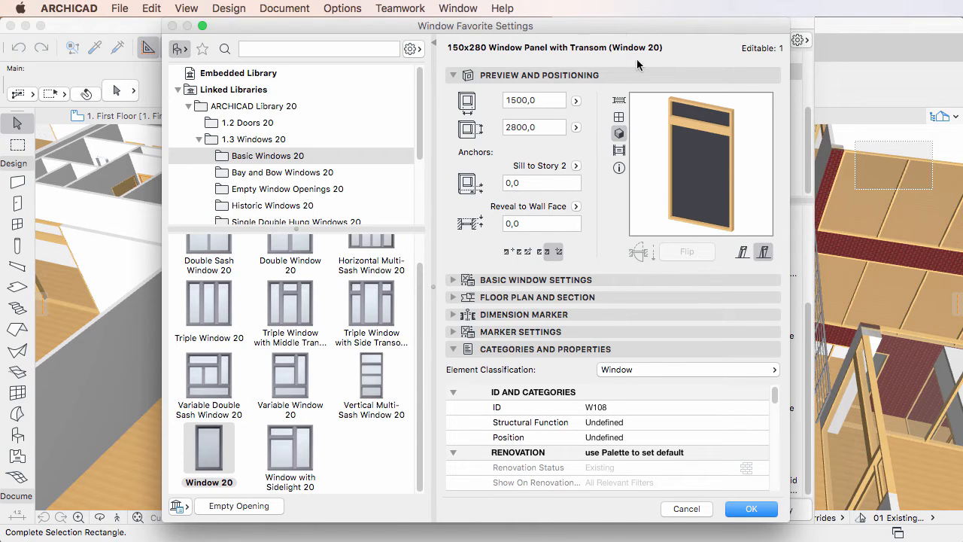
pyautogui.moveTo(621, 66)
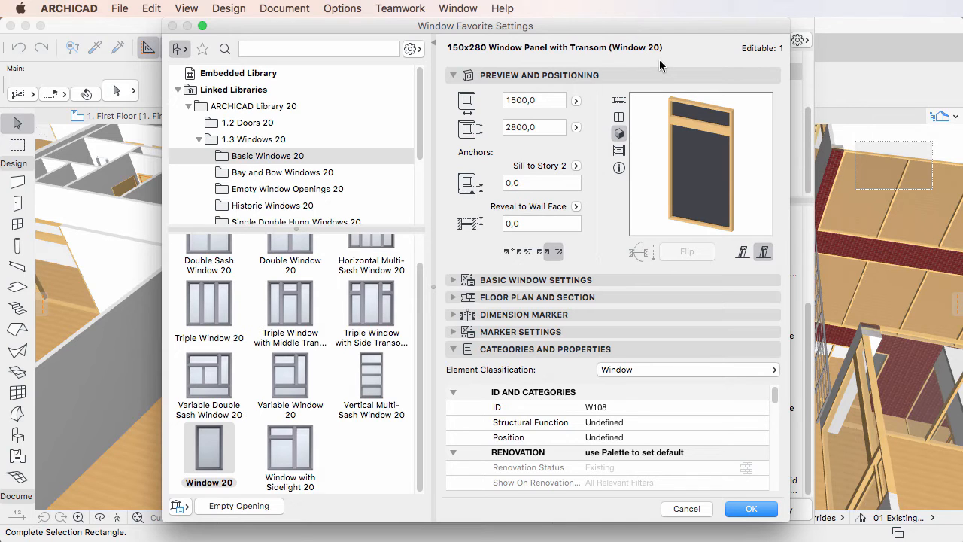
pyautogui.moveTo(743, 63)
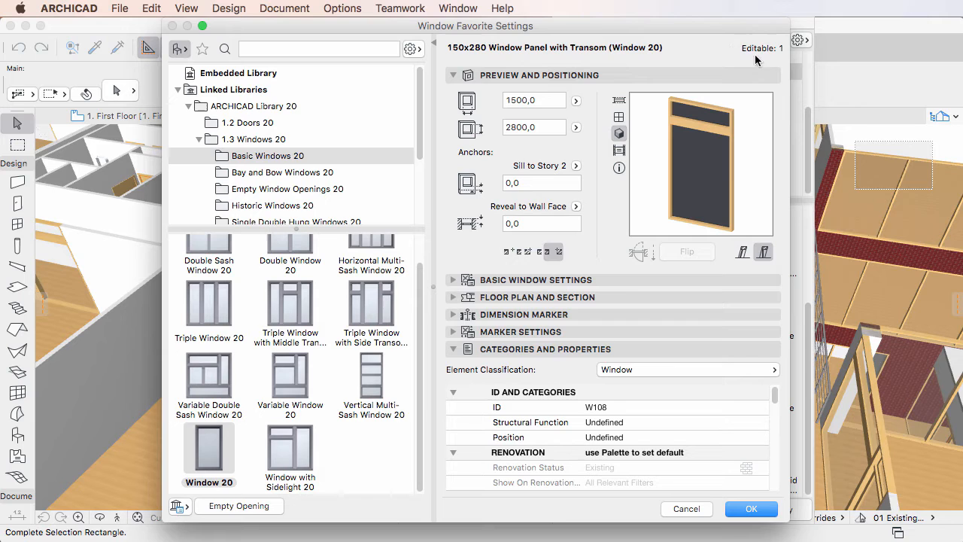
pyautogui.moveTo(729, 55)
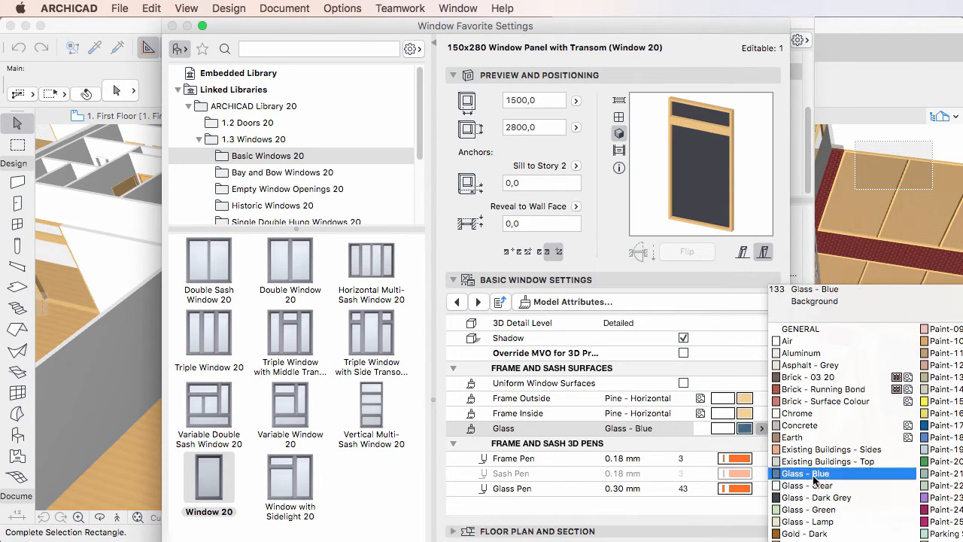
# Change the favorite's glass surface from blue to Glass - Clear and confirm the settings.
pyautogui.click(809, 485)
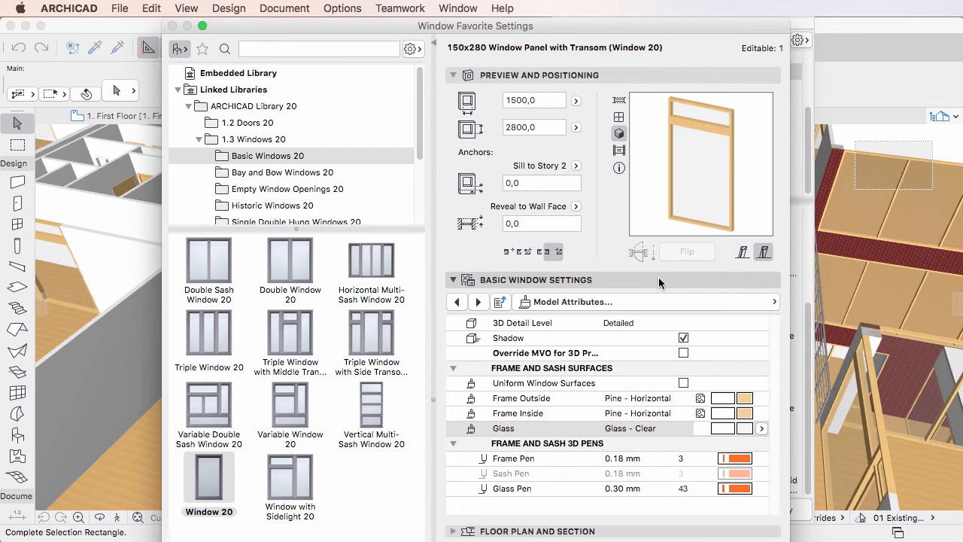
pyautogui.click(453, 278)
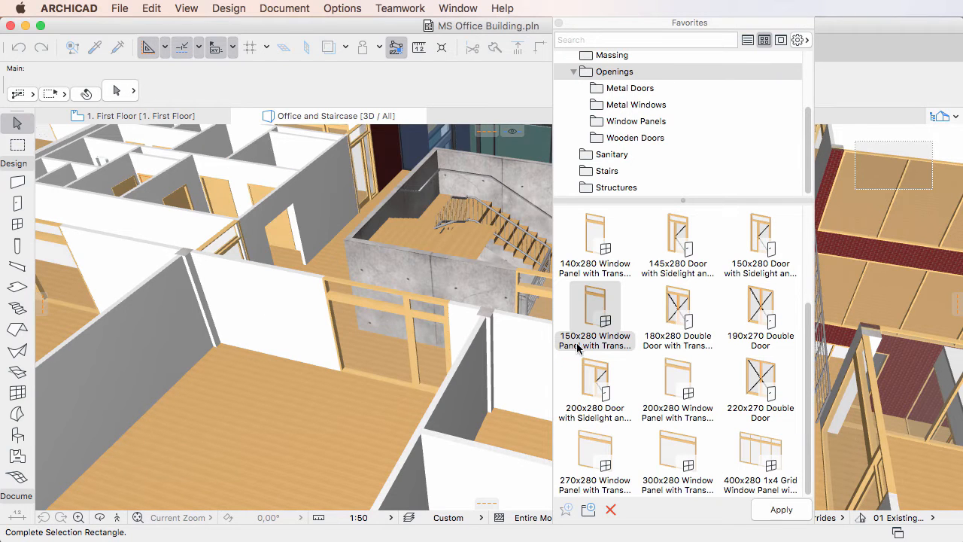
pyautogui.moveTo(589, 277)
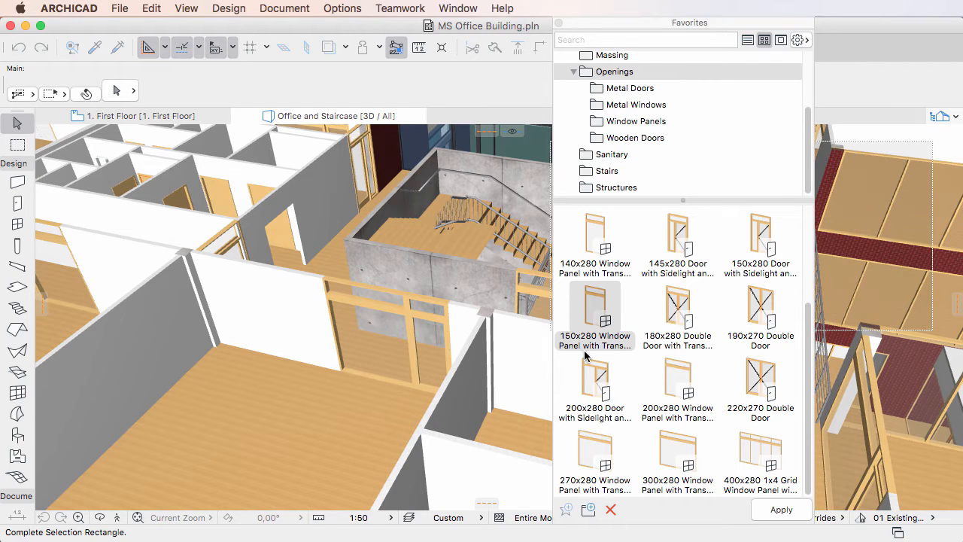
pyautogui.moveTo(916, 154)
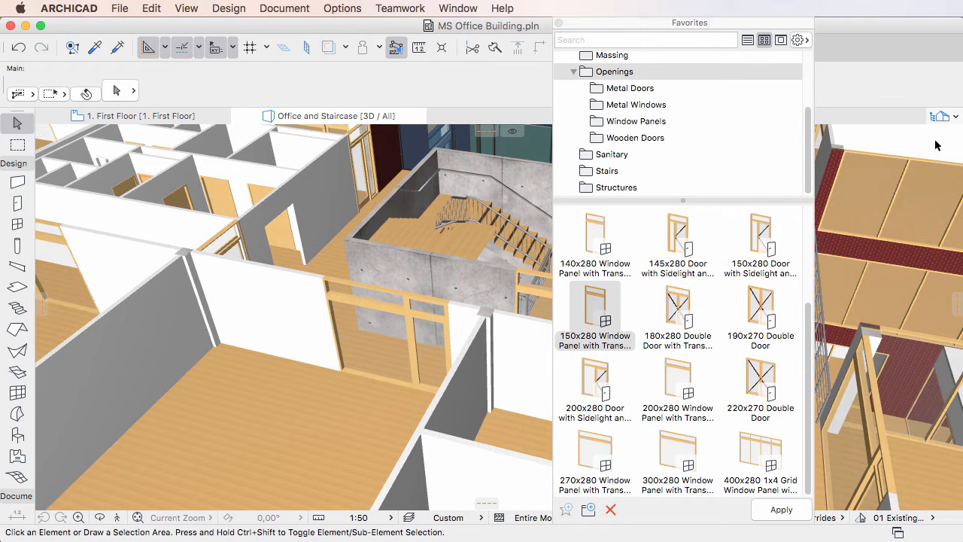
pyautogui.moveTo(699, 252)
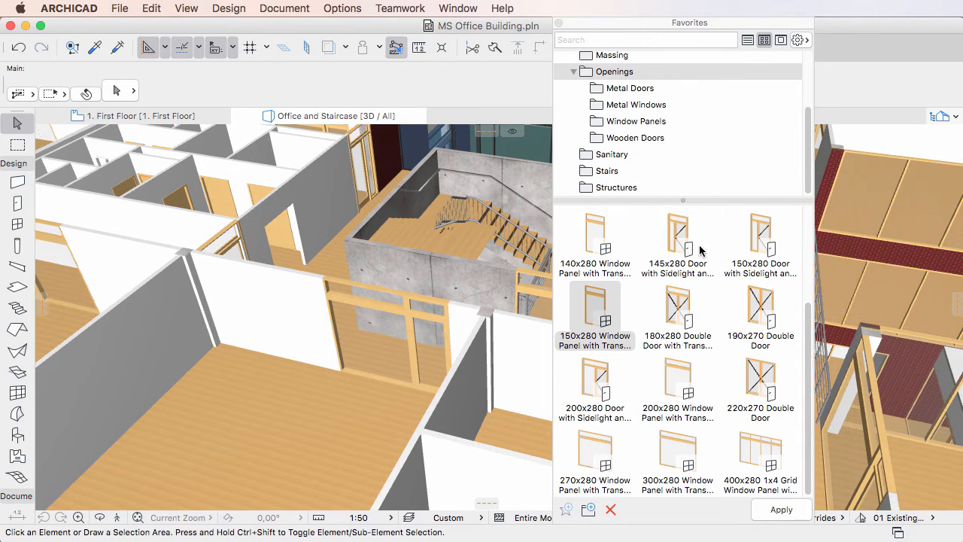
# Show the Window Panels folder under Openings with its four panel favorites (60x320 to 250x280).
pyautogui.click(635, 120)
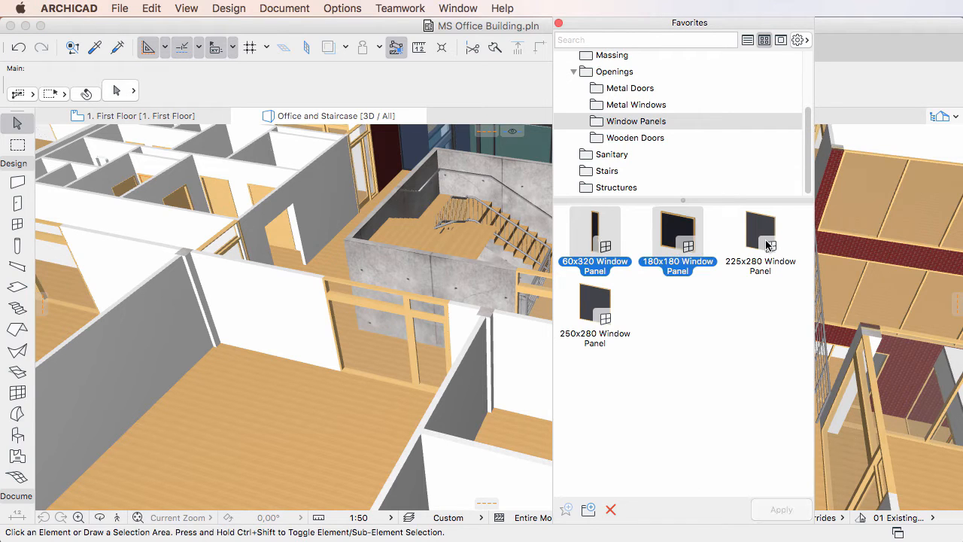
pyautogui.moveTo(594, 304)
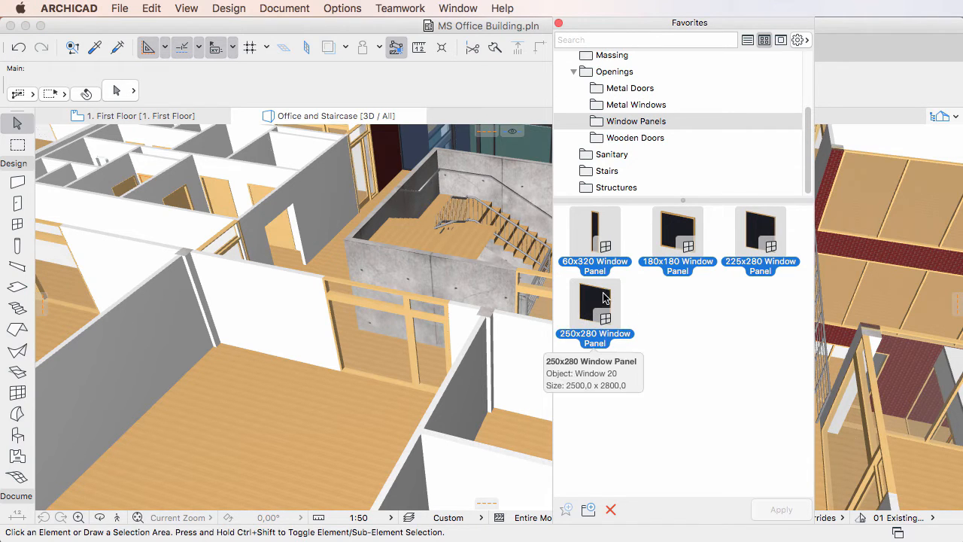
# Edit all four Window Panel favorites together in one Window Favorite Settings dialog.
pyautogui.rightClick(596, 304)
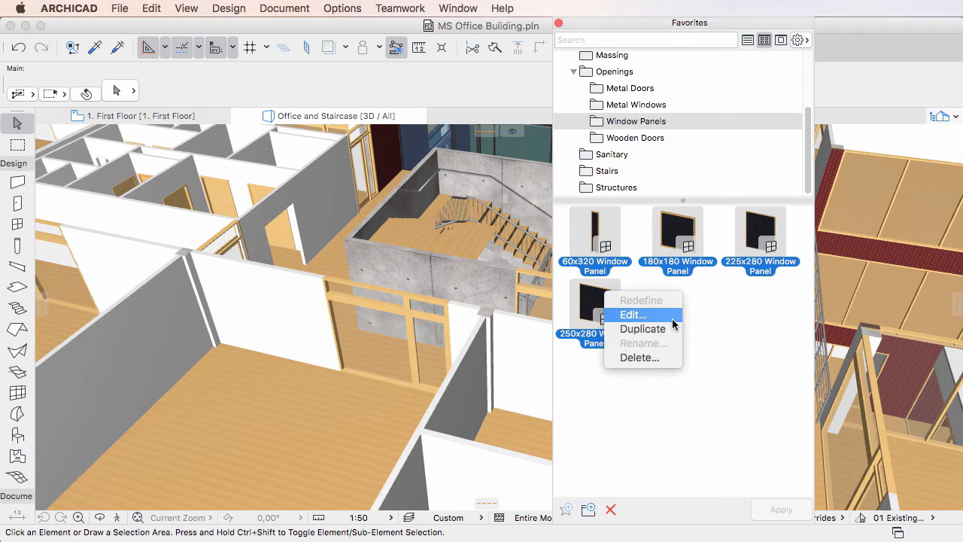
pyautogui.click(631, 314)
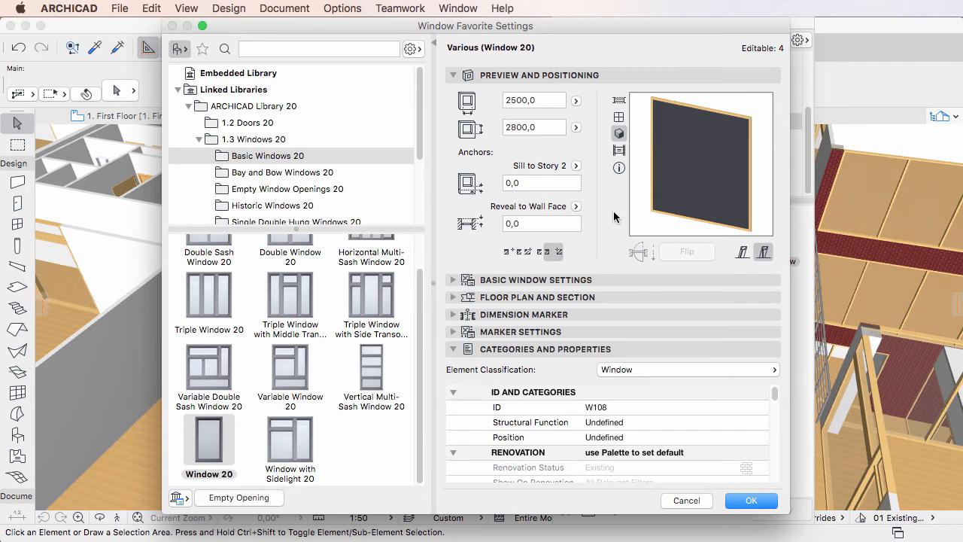
pyautogui.moveTo(482, 63)
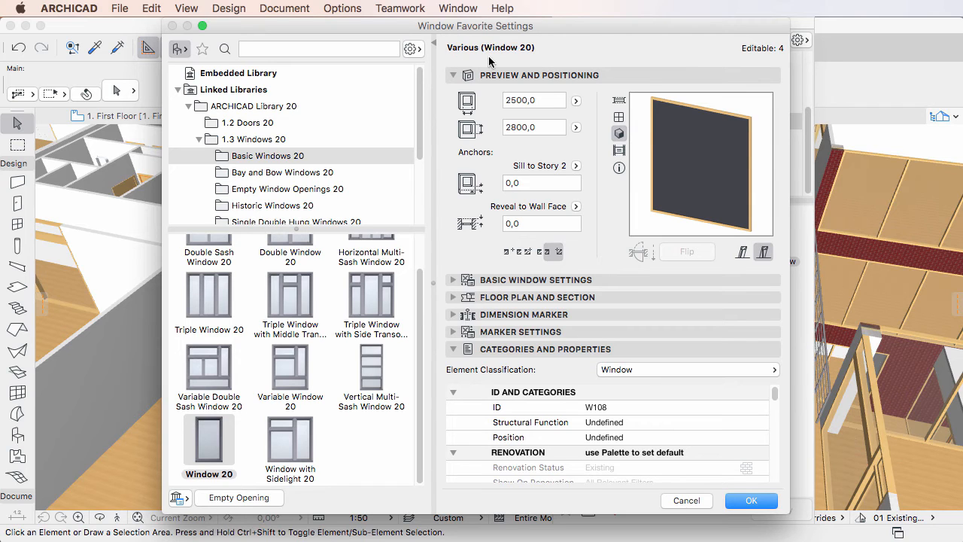
pyautogui.moveTo(484, 63)
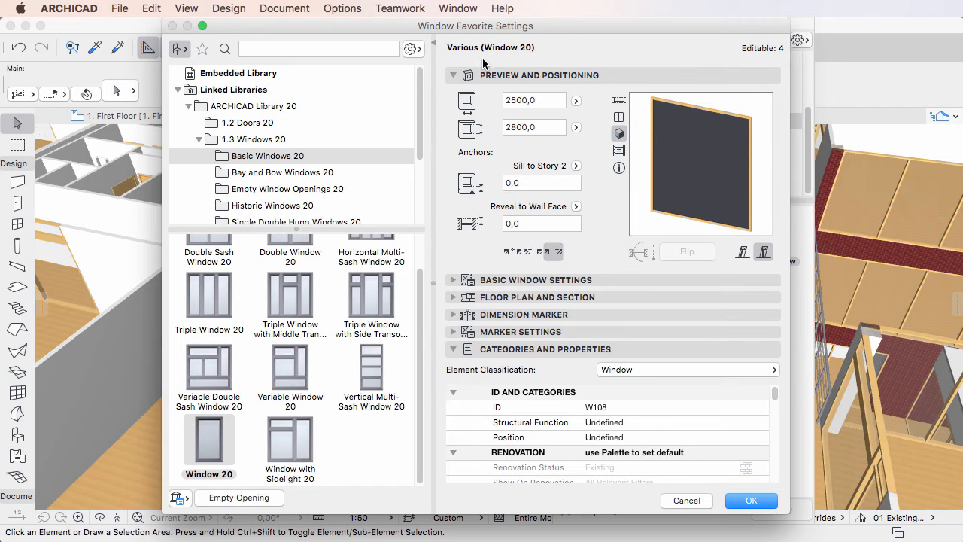
pyautogui.moveTo(551, 45)
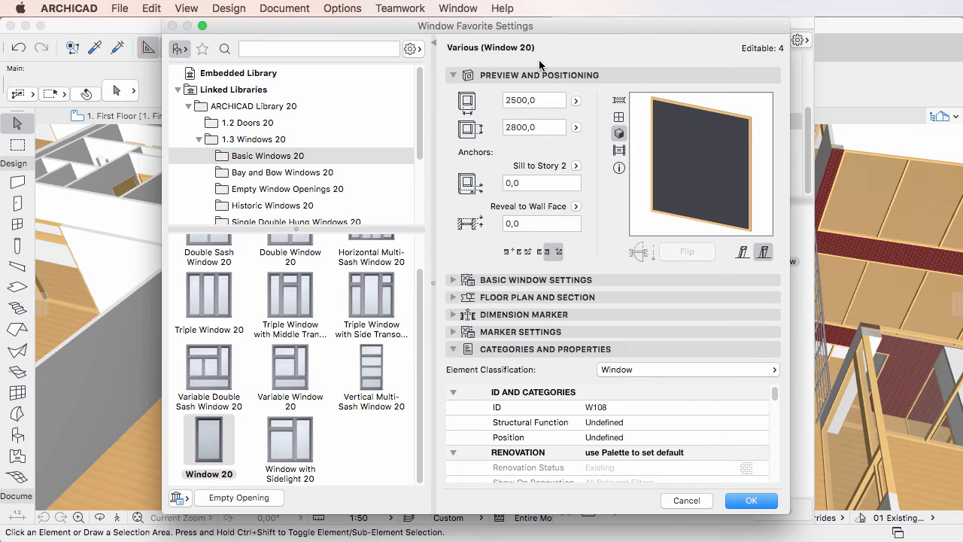
pyautogui.moveTo(796, 51)
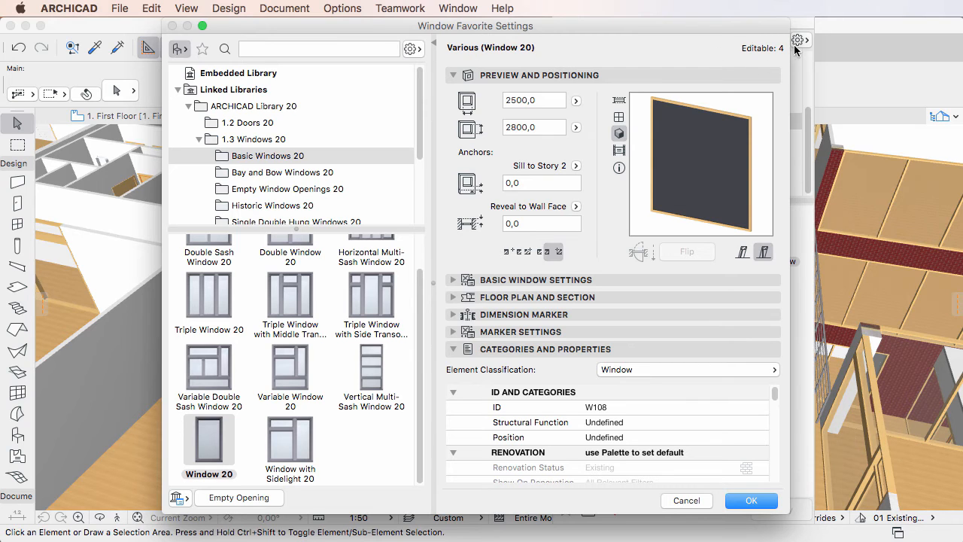
pyautogui.moveTo(740, 28)
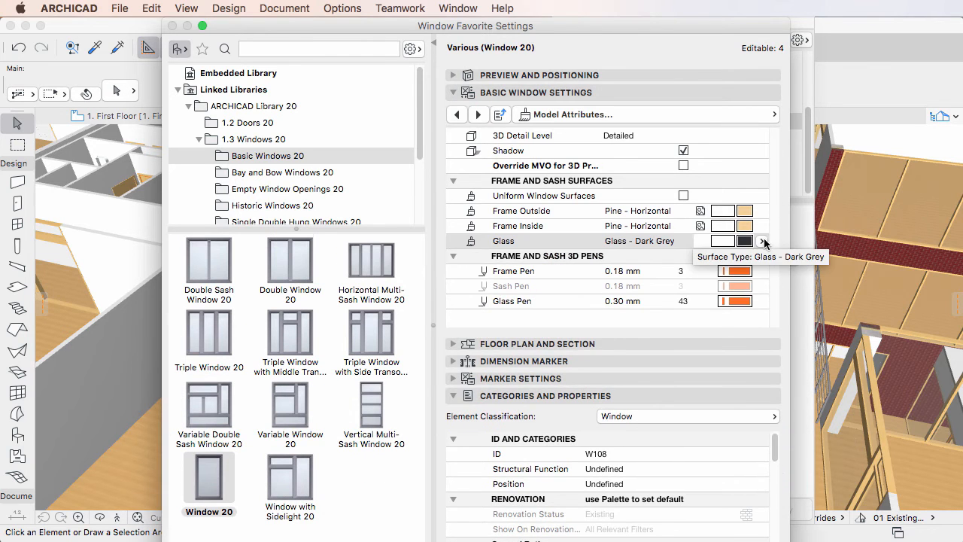
# Set the shared Glass surface of the four panel favorites from Dark Grey to clear glass.
pyautogui.click(761, 241)
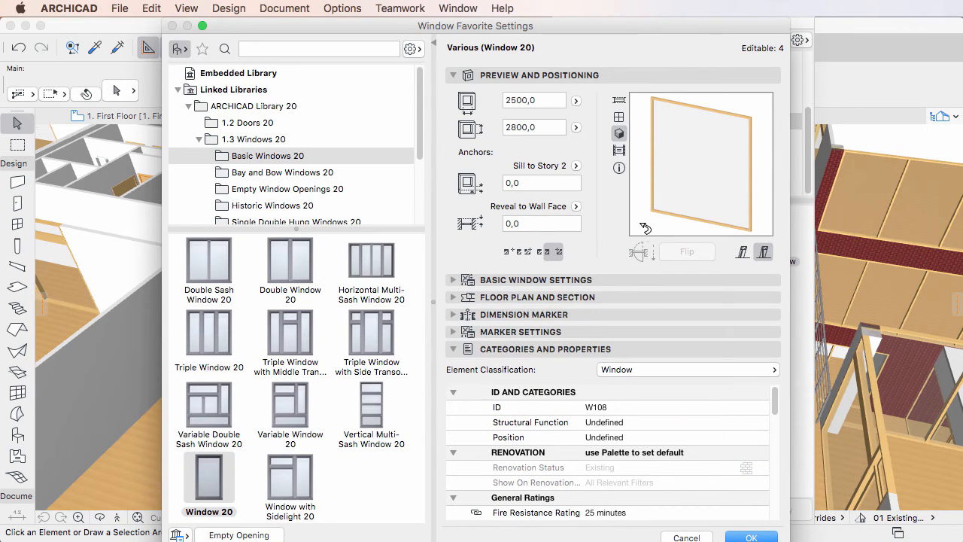
pyautogui.moveTo(614, 250)
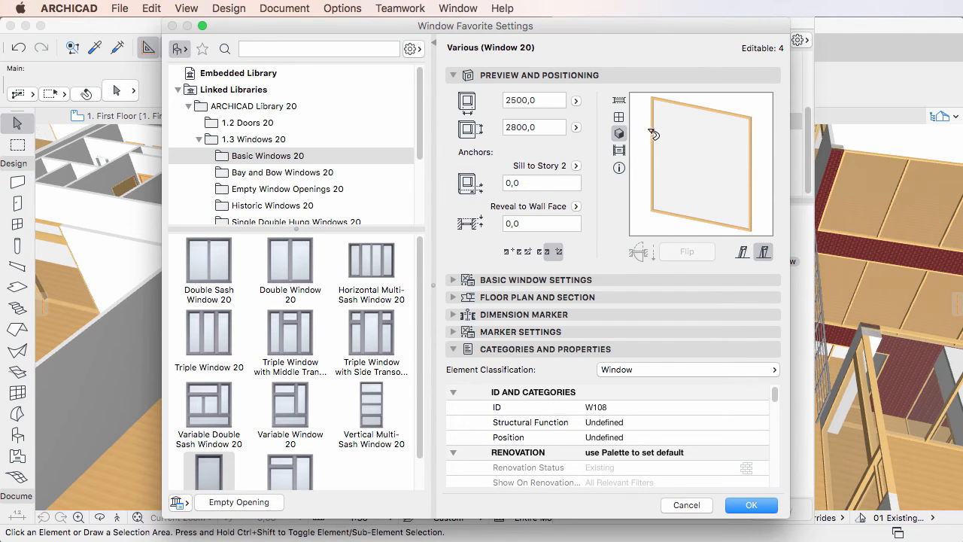
pyautogui.moveTo(661, 469)
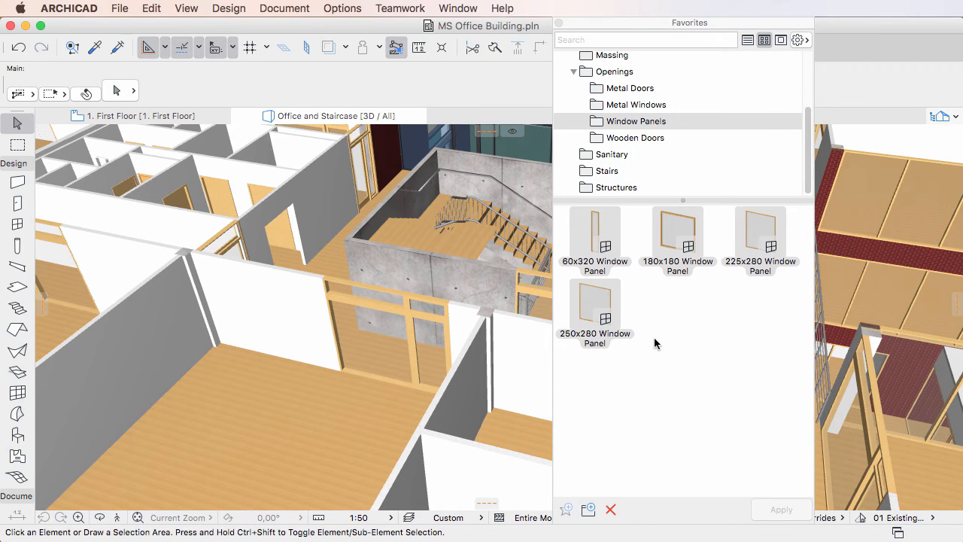
pyautogui.moveTo(607, 203)
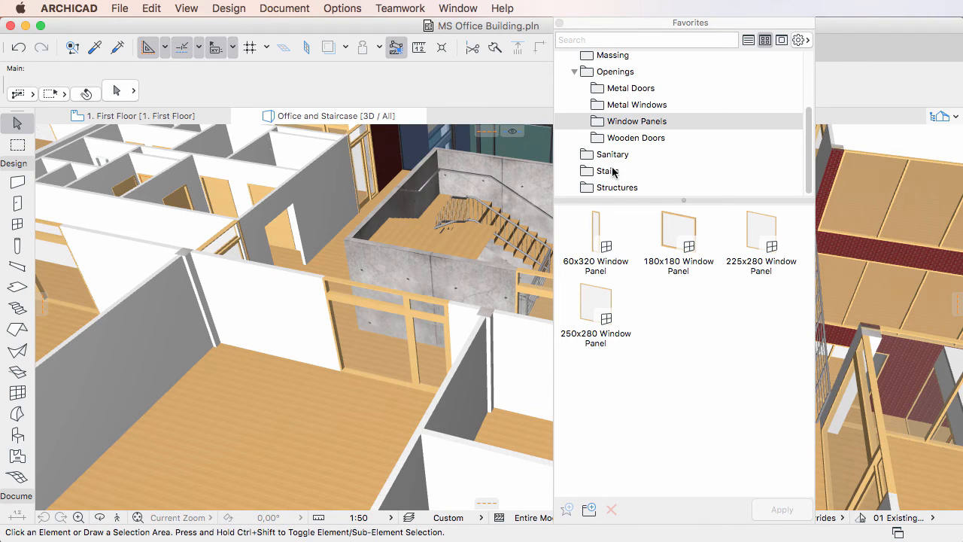
# Bring up Stair Default Settings for the missing U-Stair Simple favorite in the Stairs folder.
pyautogui.click(608, 171)
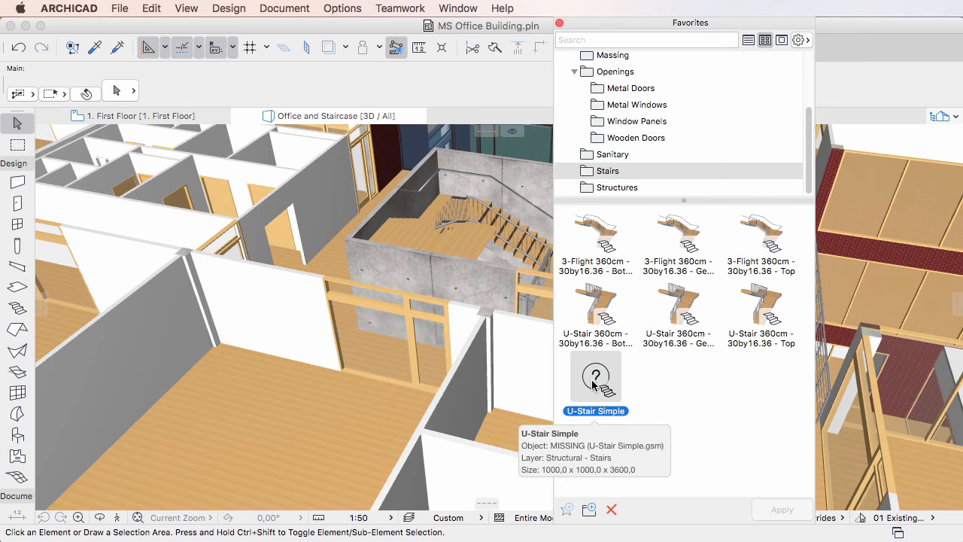
pyautogui.moveTo(584, 418)
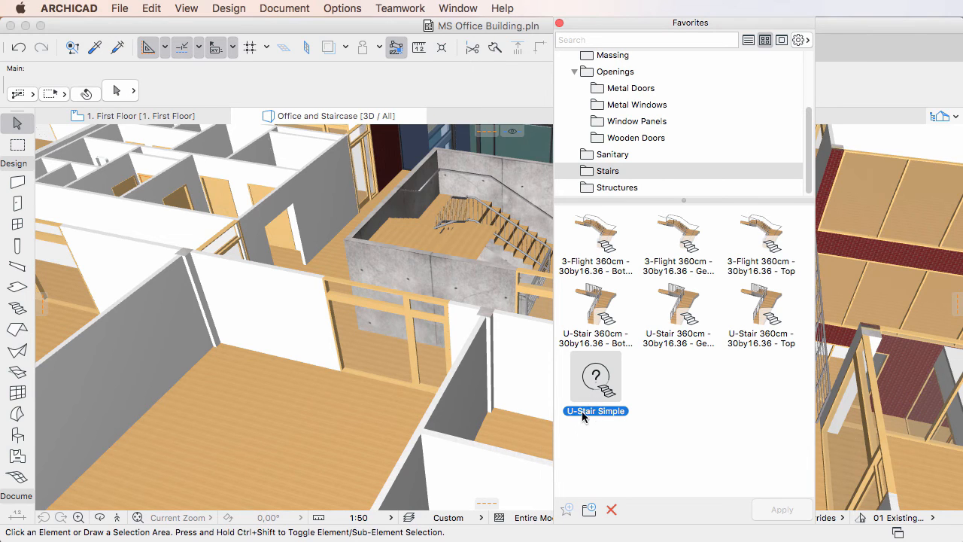
pyautogui.moveTo(594, 391)
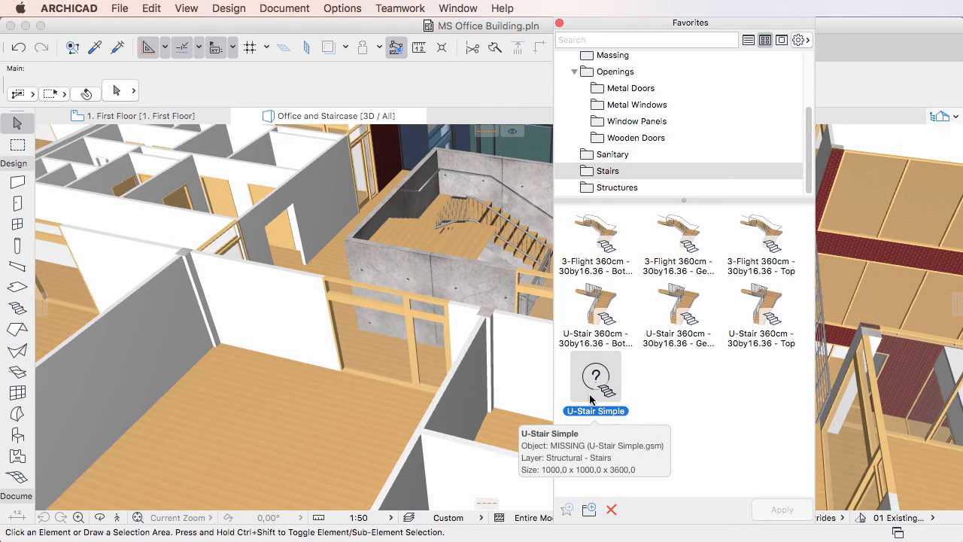
pyautogui.rightClick(596, 376)
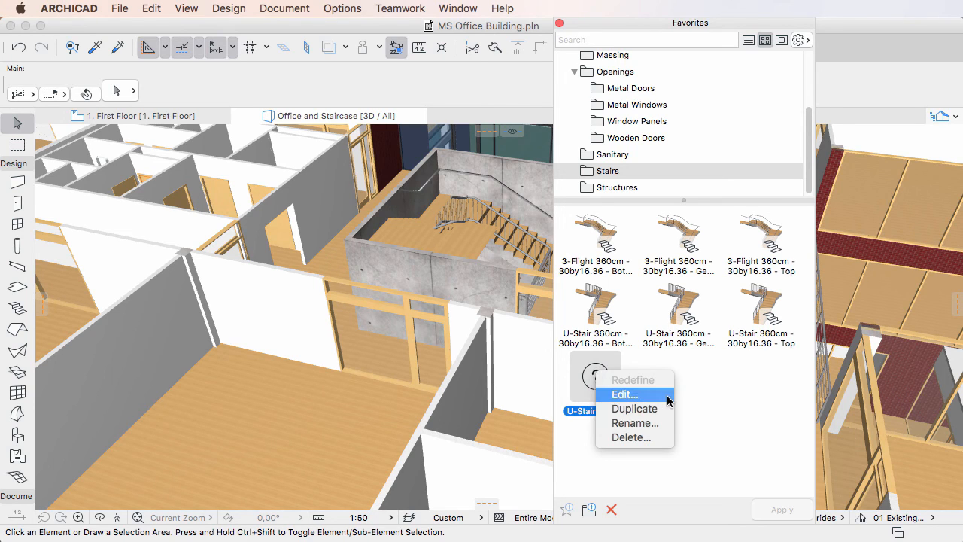
pyautogui.click(626, 394)
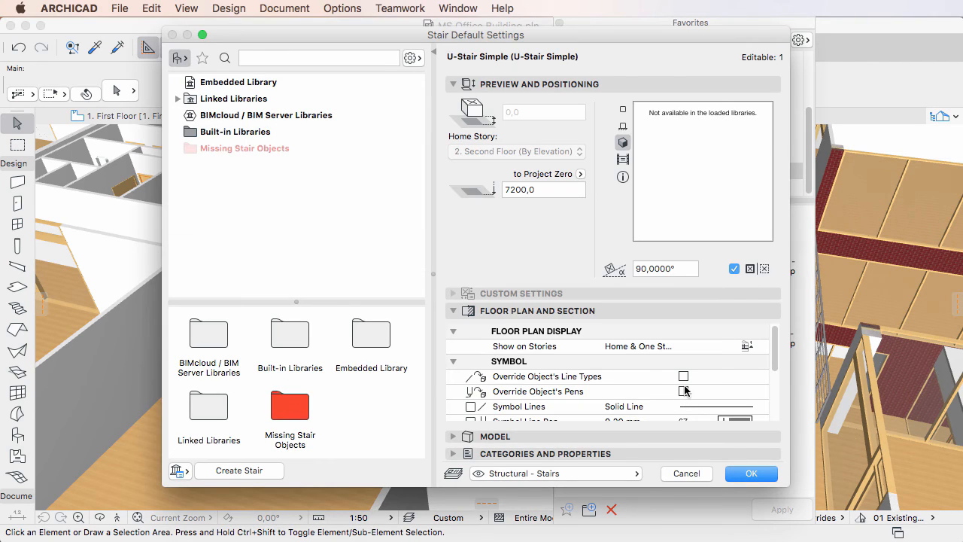
# Assign the 2flight stair object from the linked COL-ITG-LIB library to the favorite and confirm.
pyautogui.click(177, 99)
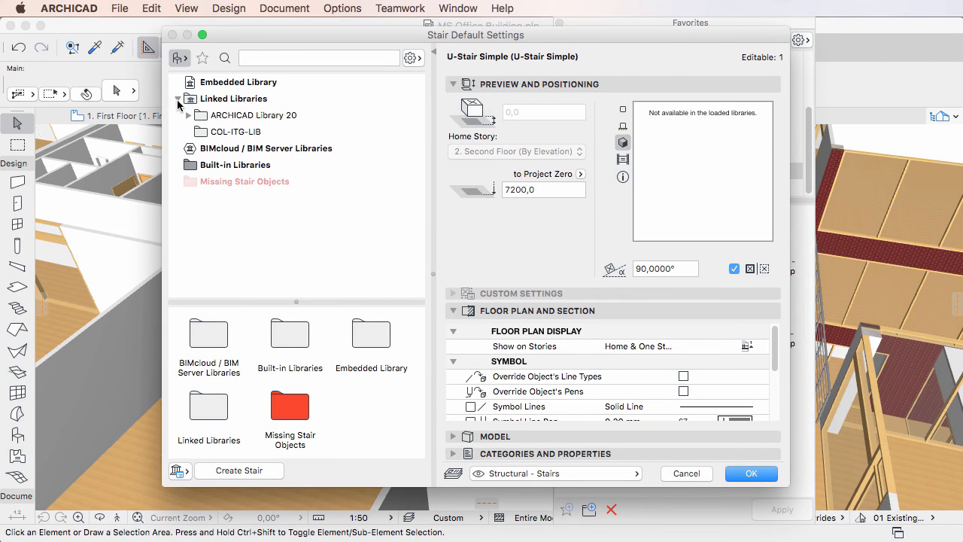
pyautogui.click(235, 132)
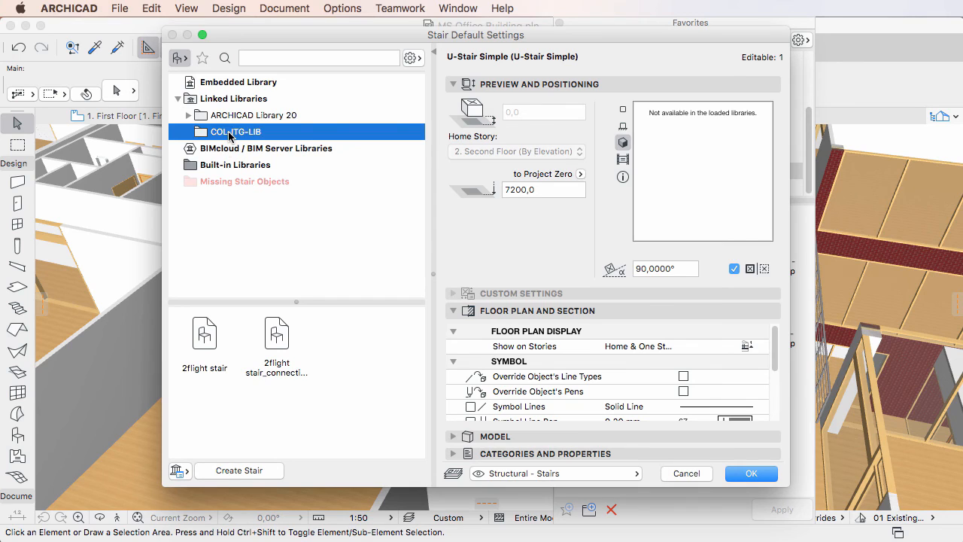
pyautogui.moveTo(204, 333)
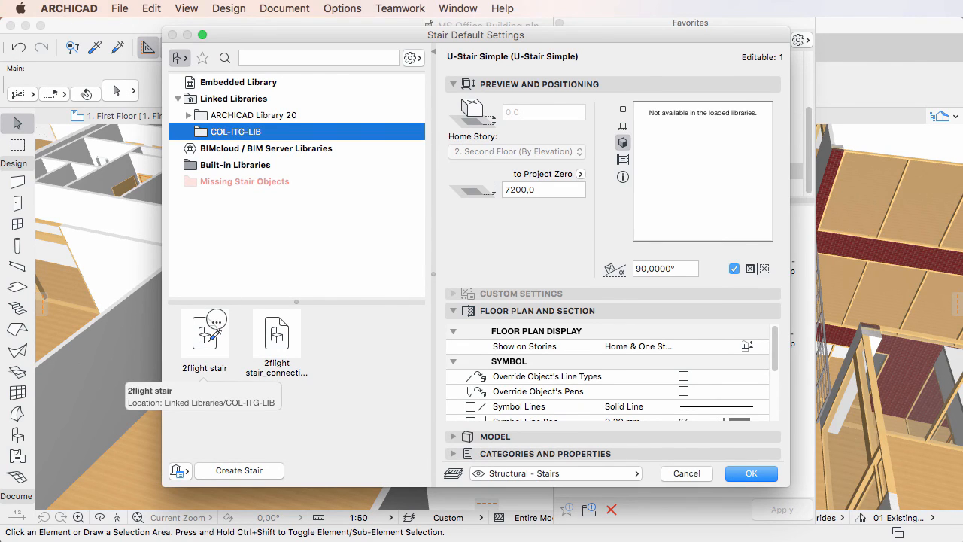
pyautogui.doubleClick(204, 332)
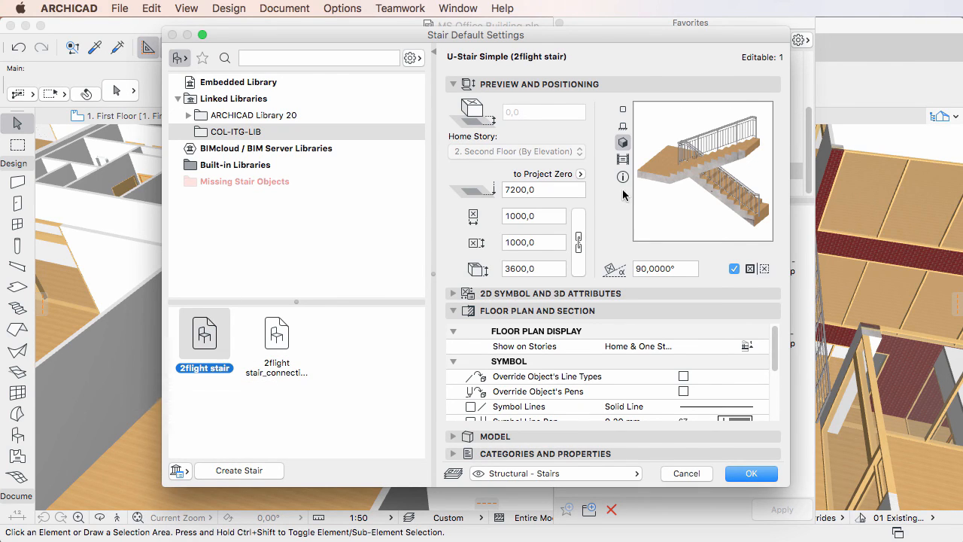
pyautogui.moveTo(216, 388)
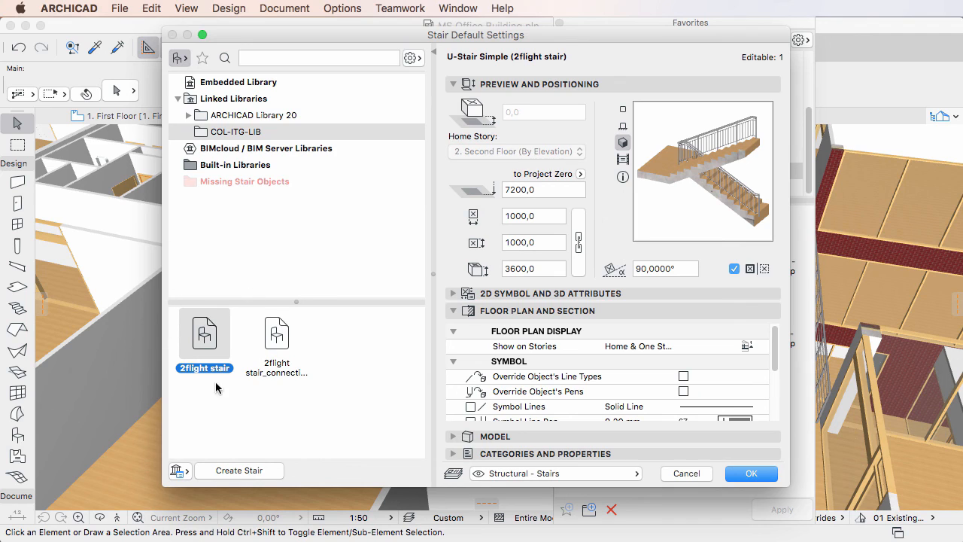
pyautogui.moveTo(692, 286)
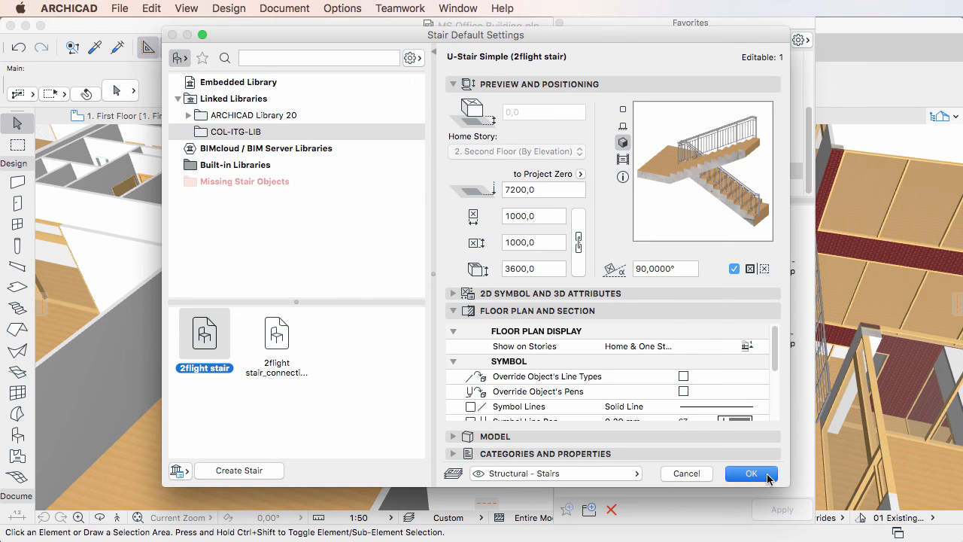
pyautogui.click(749, 472)
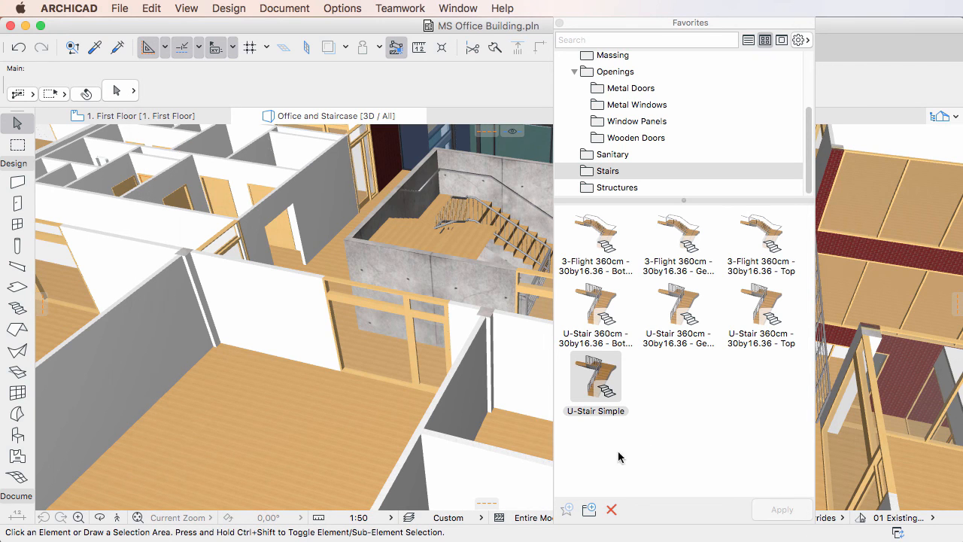